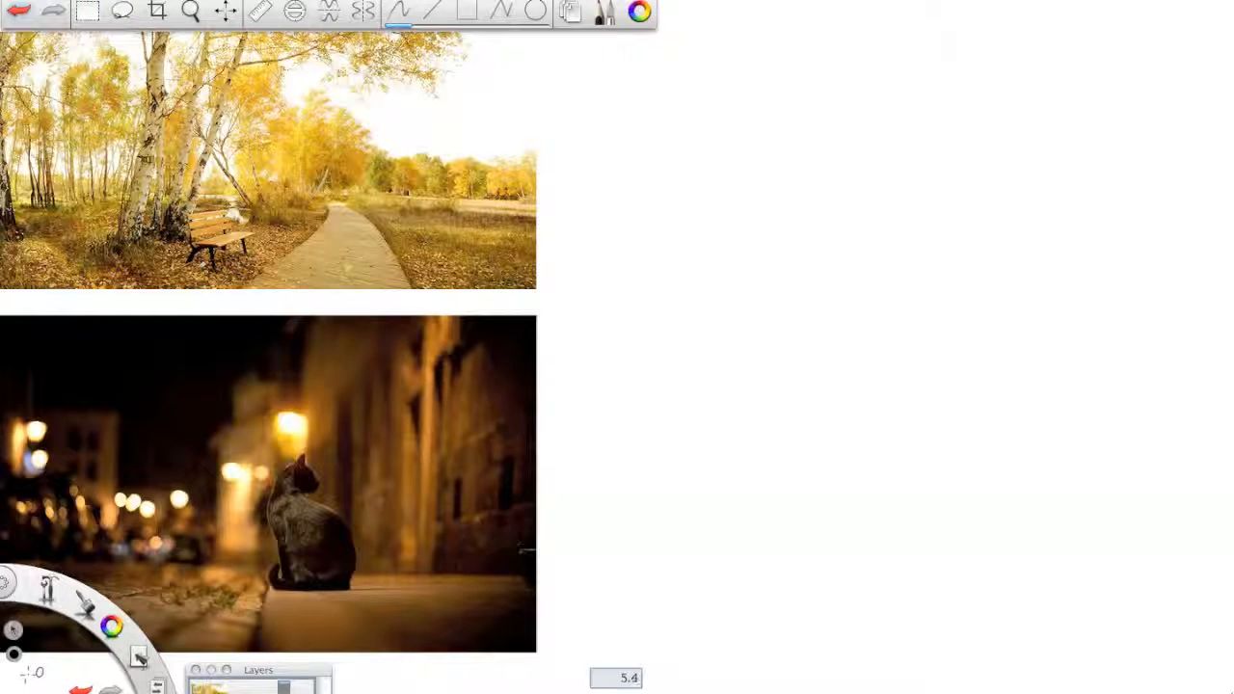
Step: Scribble a test zigzag stroke on the blank canvas and remove it again
click(86, 11)
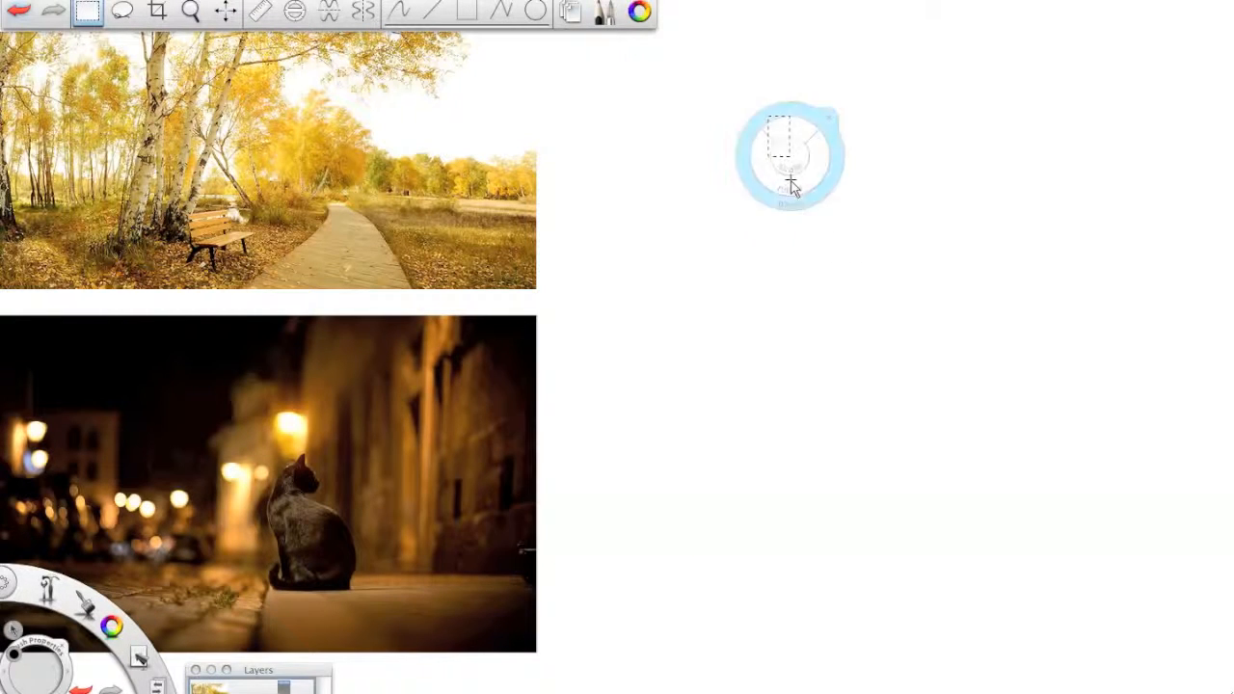
drag(732, 73, 891, 280)
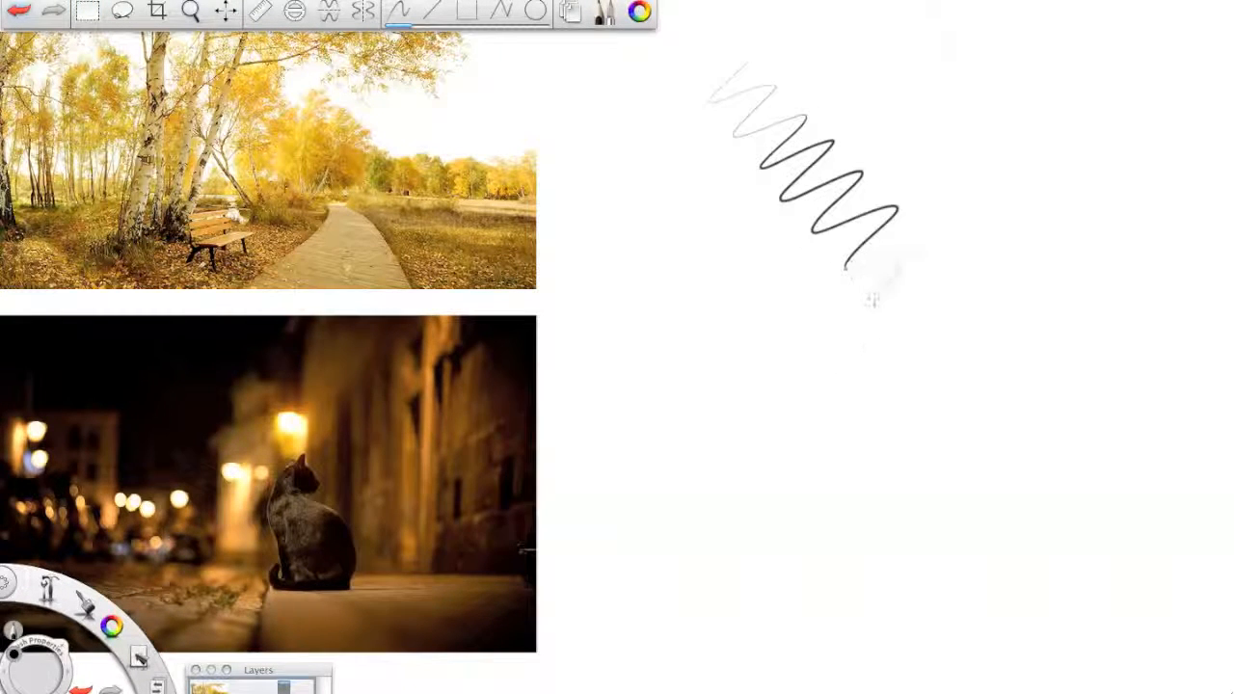
click(19, 12)
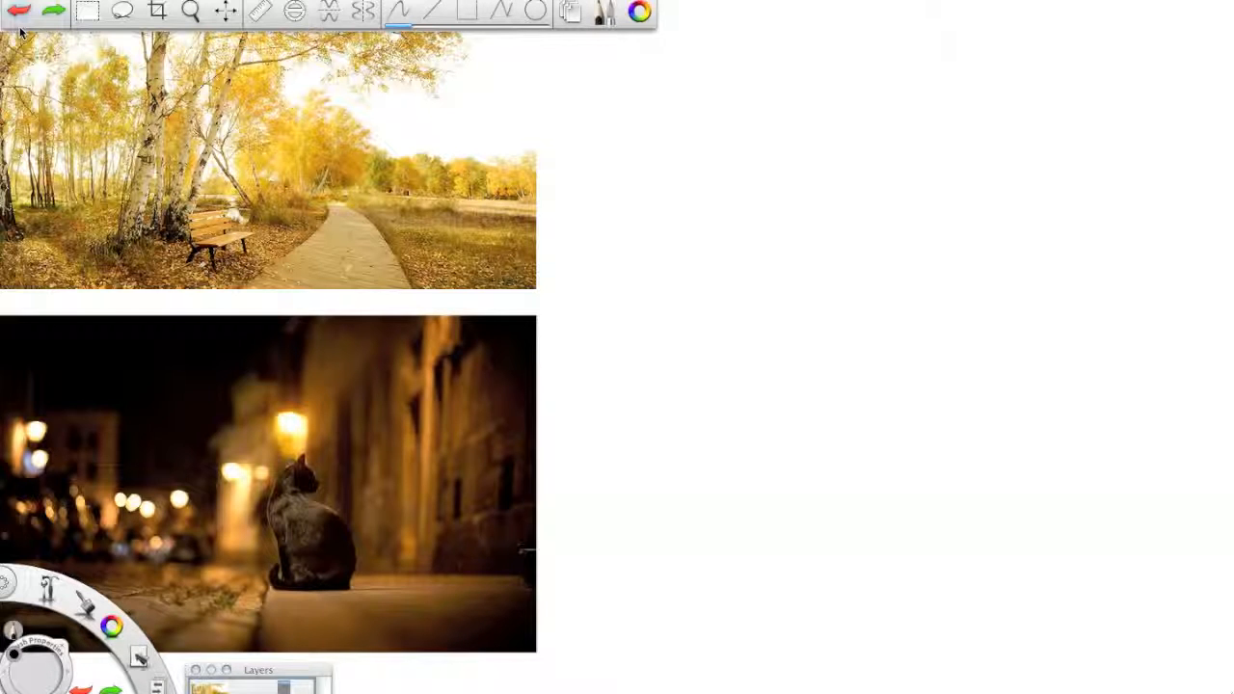
Step: Draw the park scene's horizon line and sketch the dark bench on the path
drag(597, 174, 1166, 208)
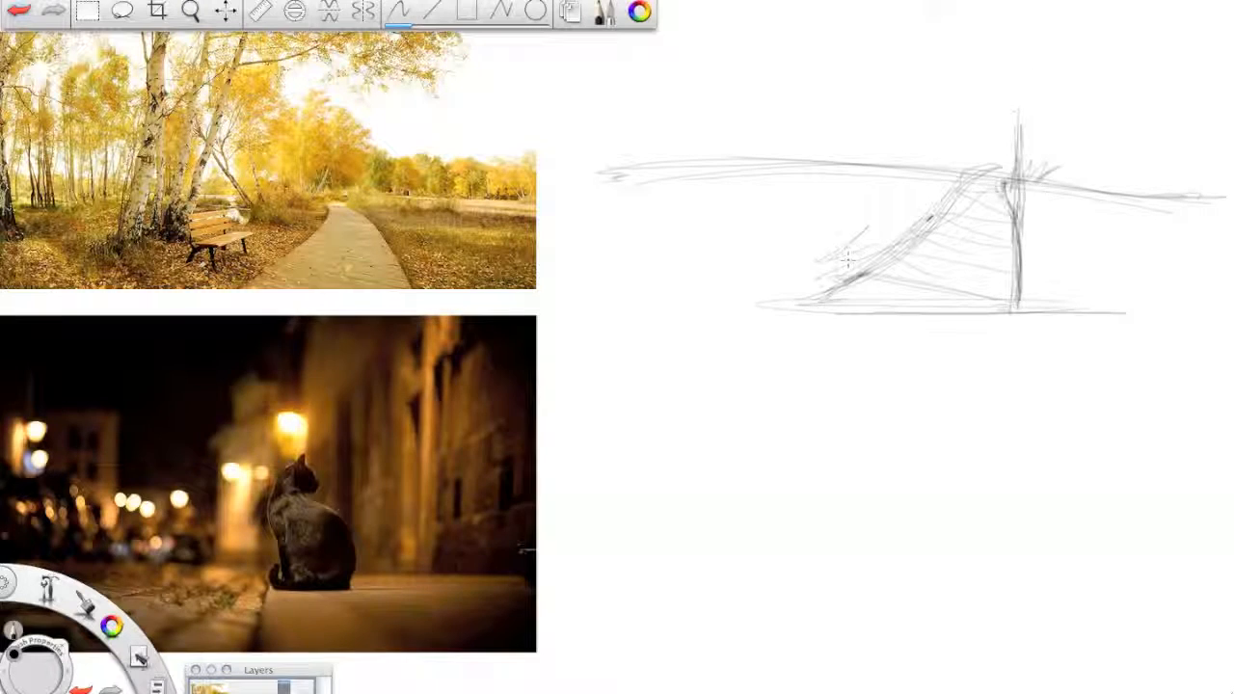
drag(906, 227, 825, 266)
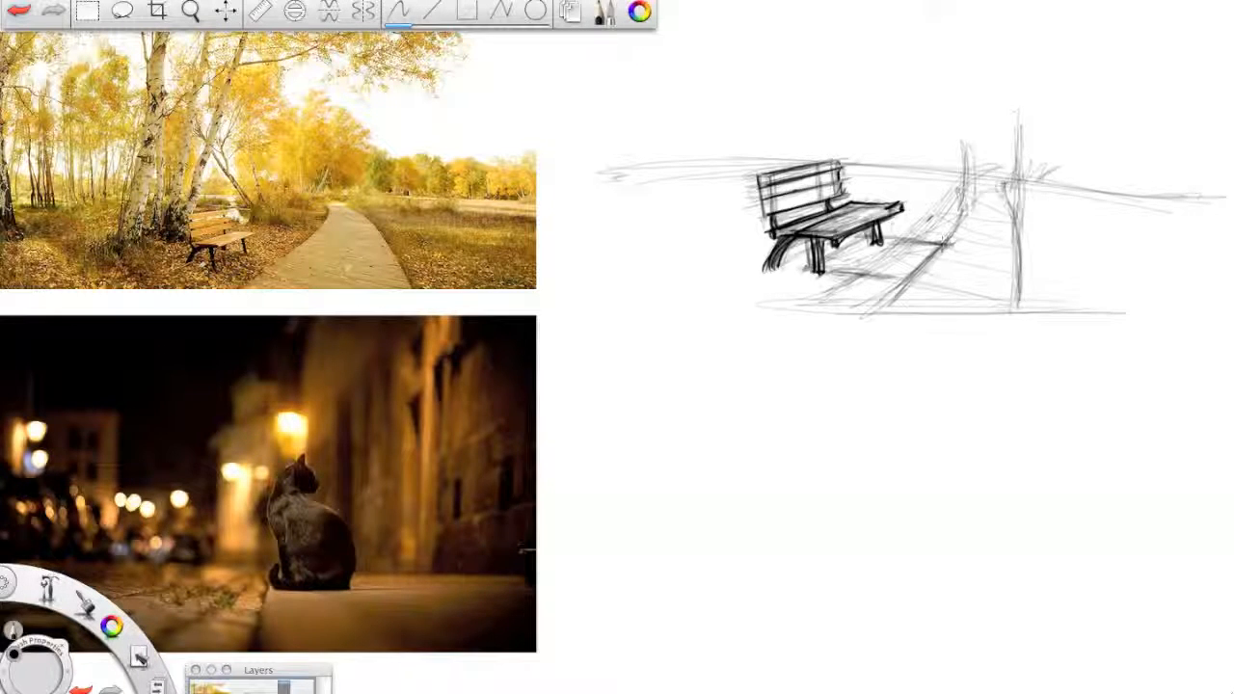
Step: Redraw the curving path edges and add tree trunks left of the bench
drag(1003, 125, 858, 304)
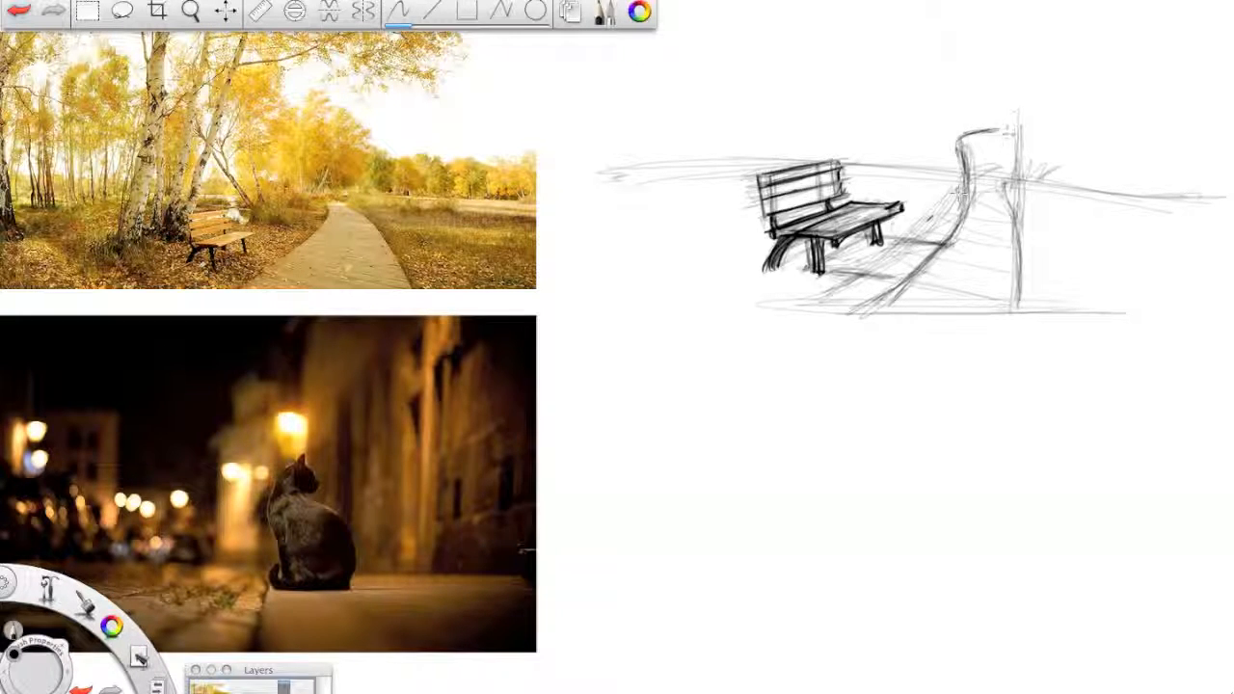
drag(964, 135, 1025, 222)
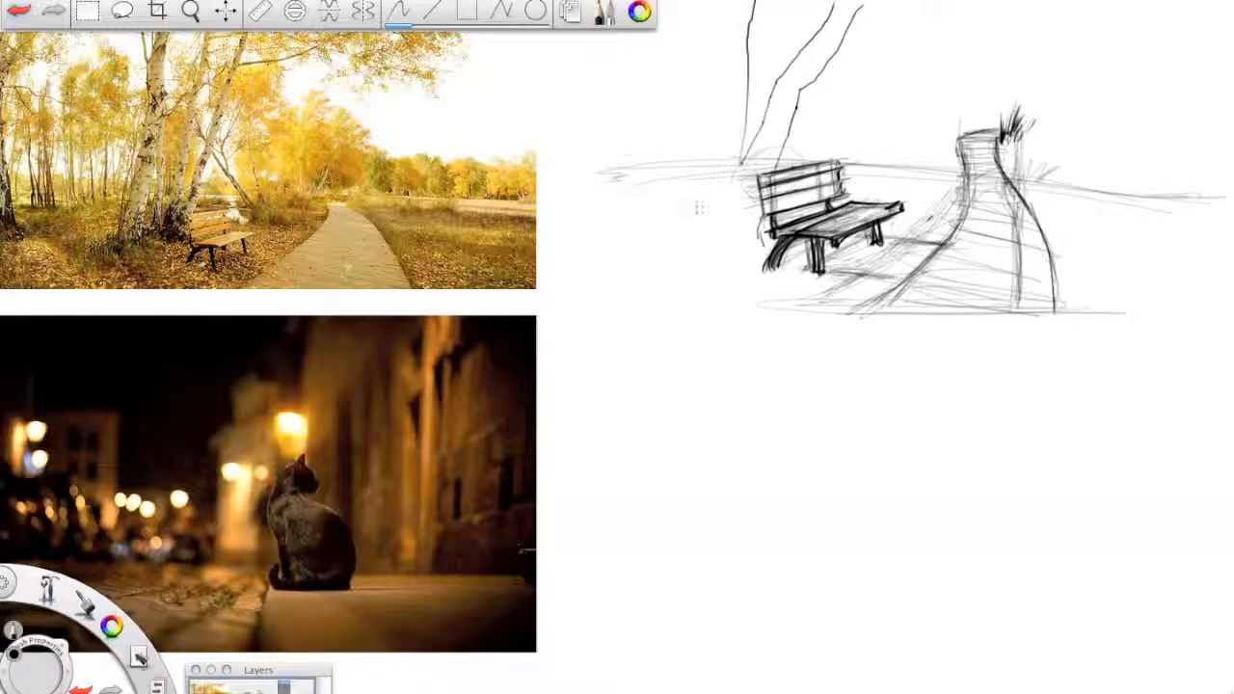
drag(748, 9, 690, 212)
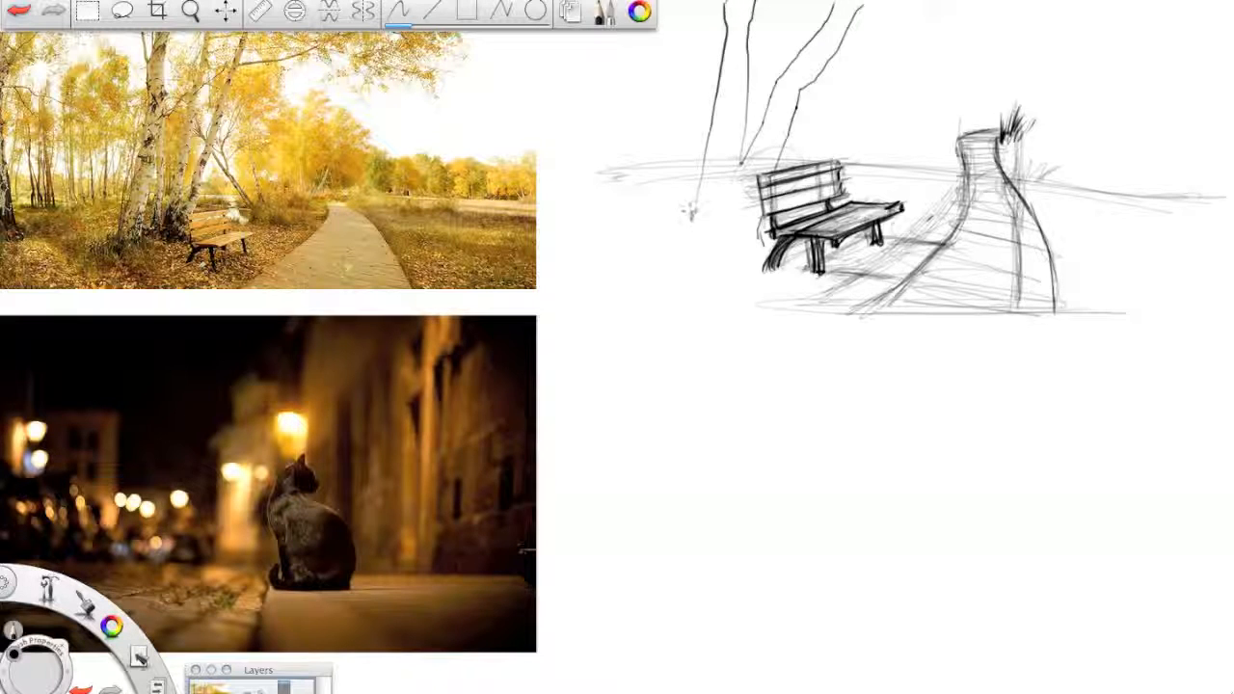
drag(694, 227, 755, 255)
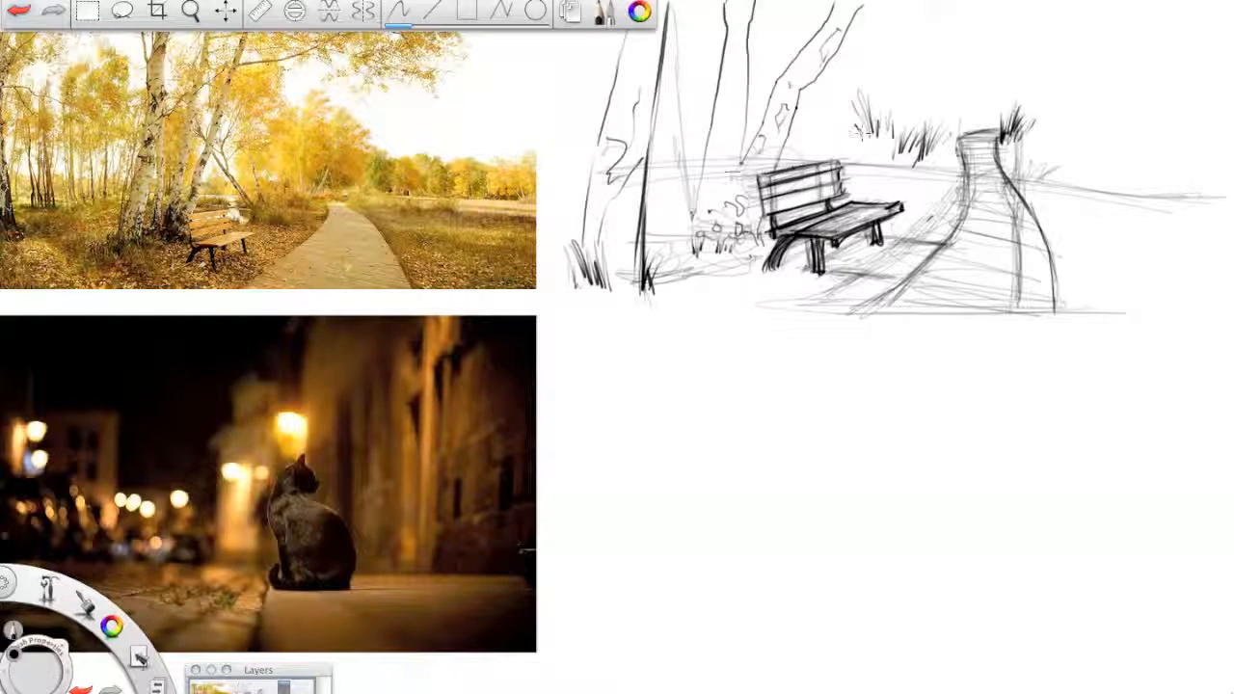
Step: Scribble foliage above the path and distant tree shapes at top right
drag(848, 38, 926, 106)
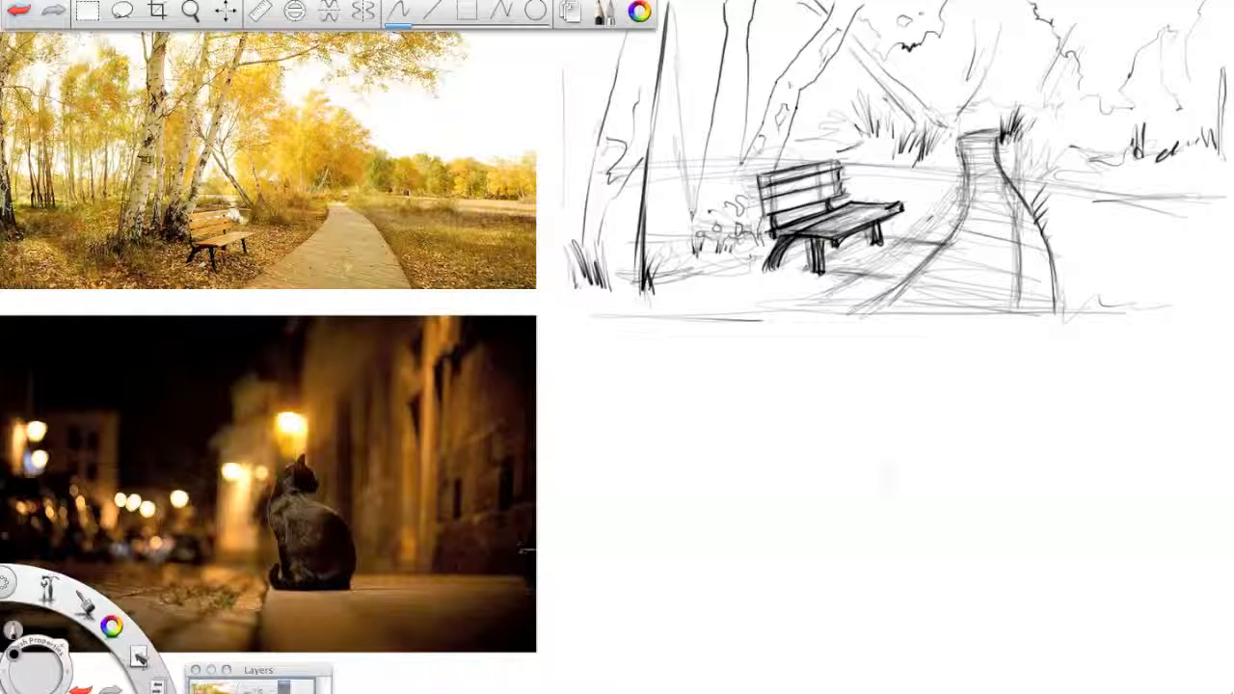
drag(902, 443, 929, 443)
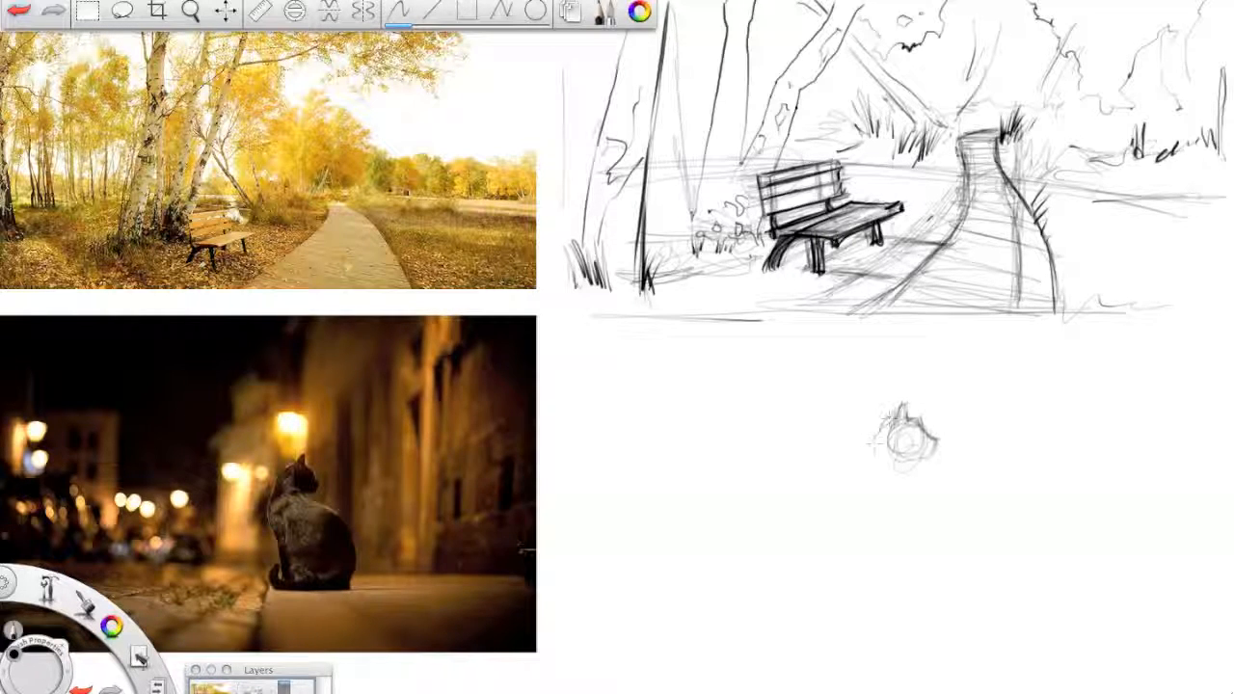
Step: Pencil the seated cat's head, body and base below the park sketch
drag(902, 440, 906, 540)
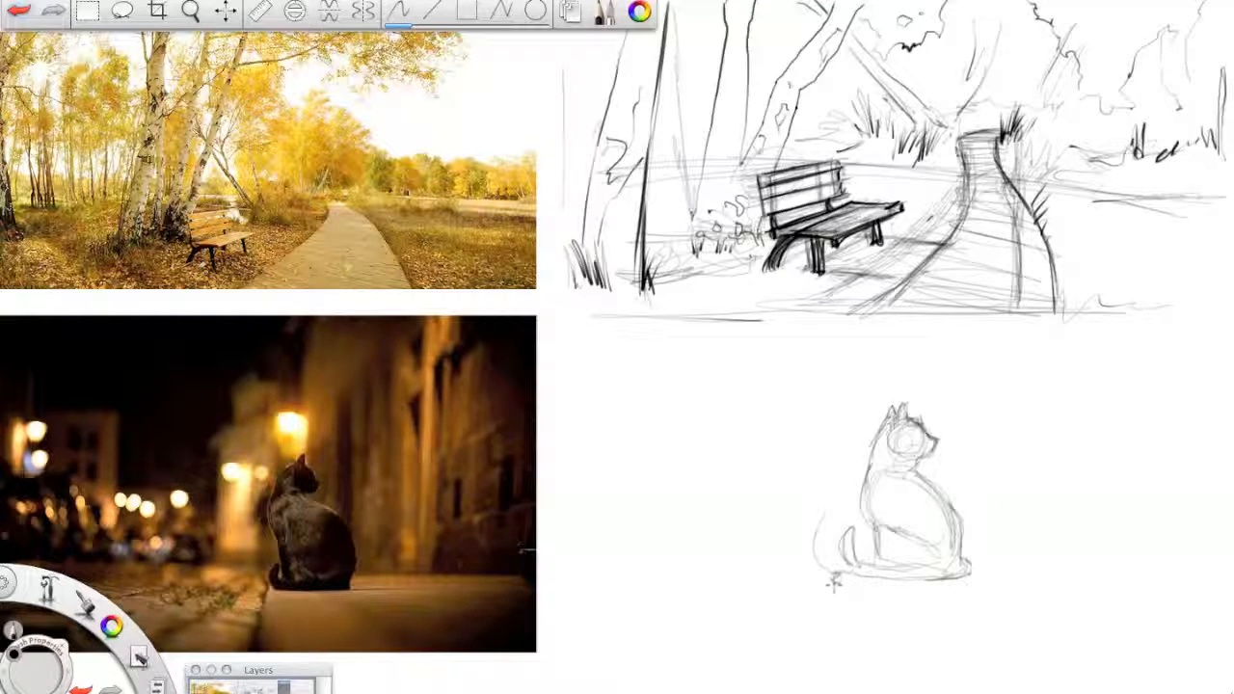
drag(833, 563, 830, 665)
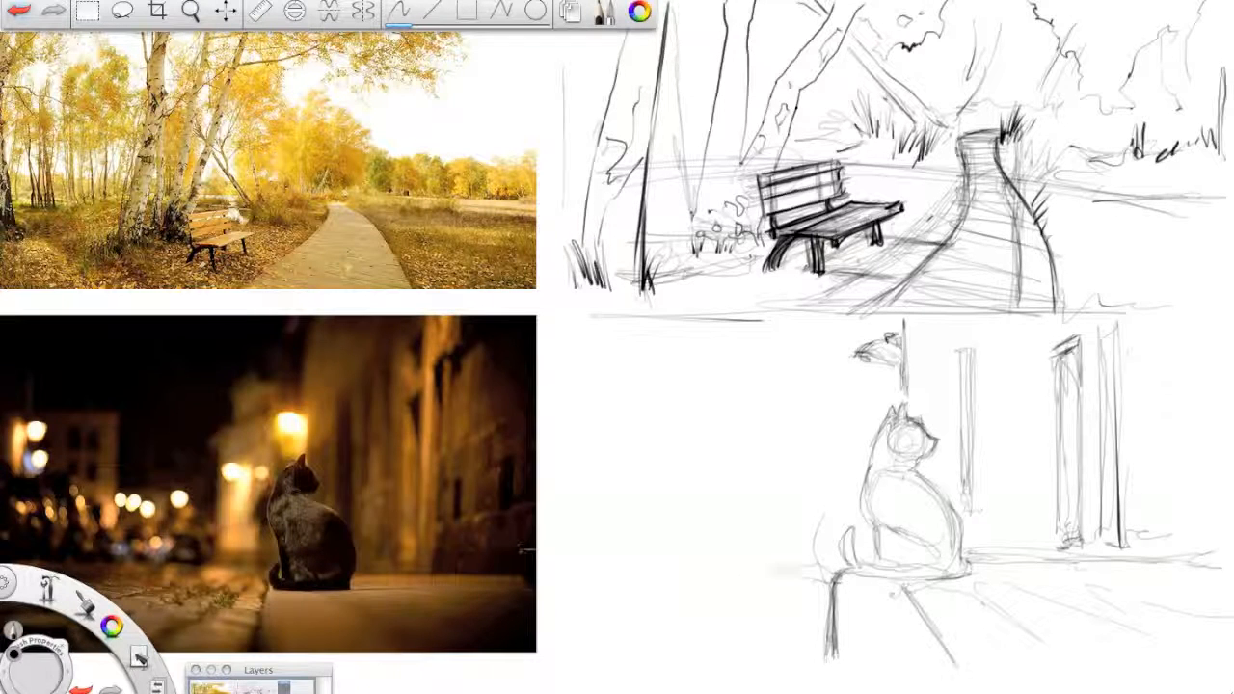
Step: Sketch distant buildings left of the cat and paving slab outlines in front of it
drag(550, 578, 829, 563)
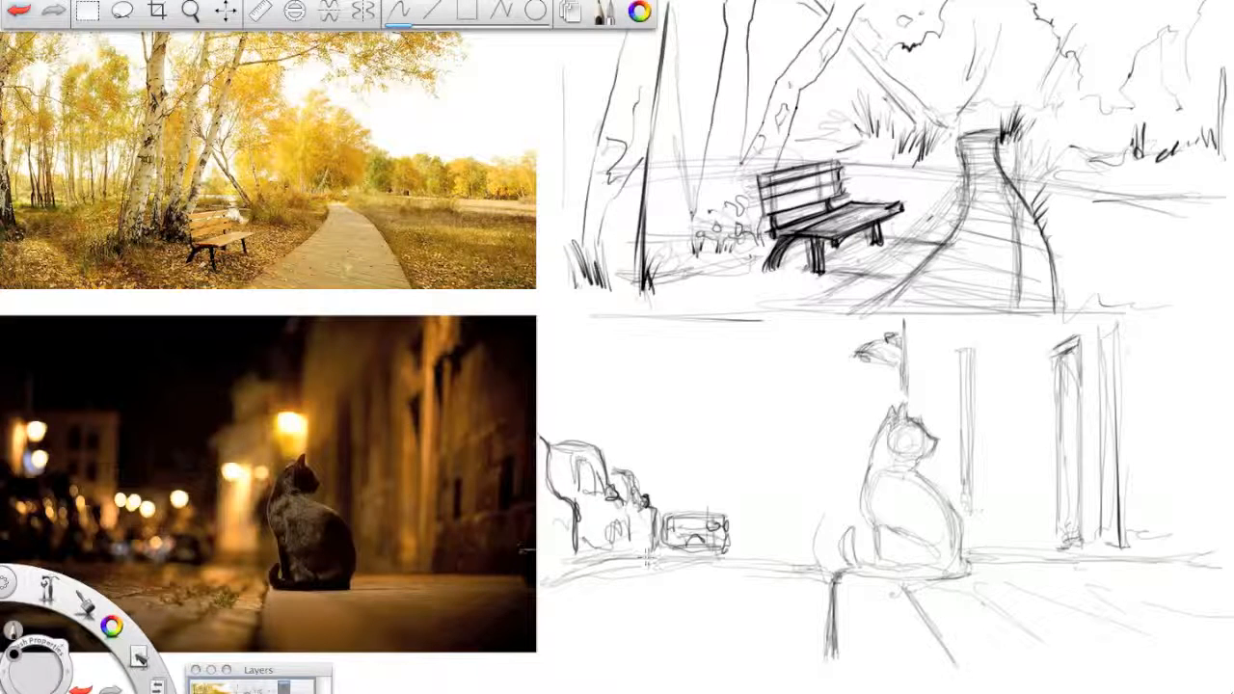
click(671, 458)
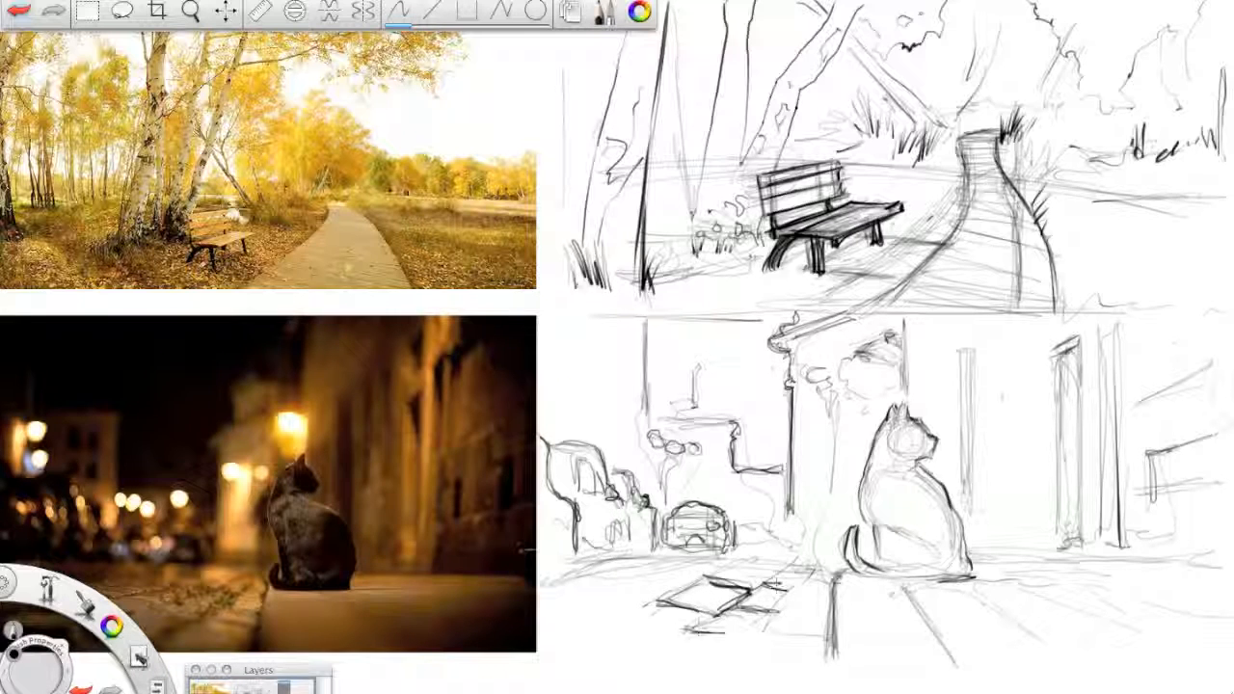
drag(674, 607, 781, 627)
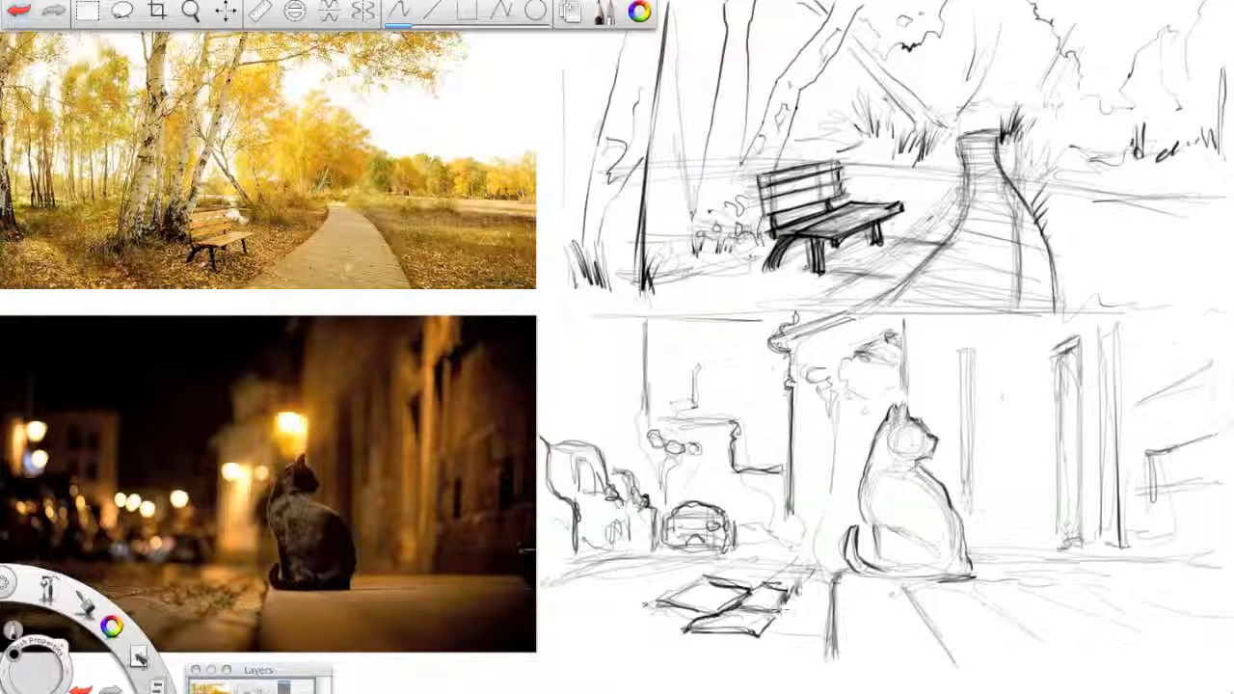